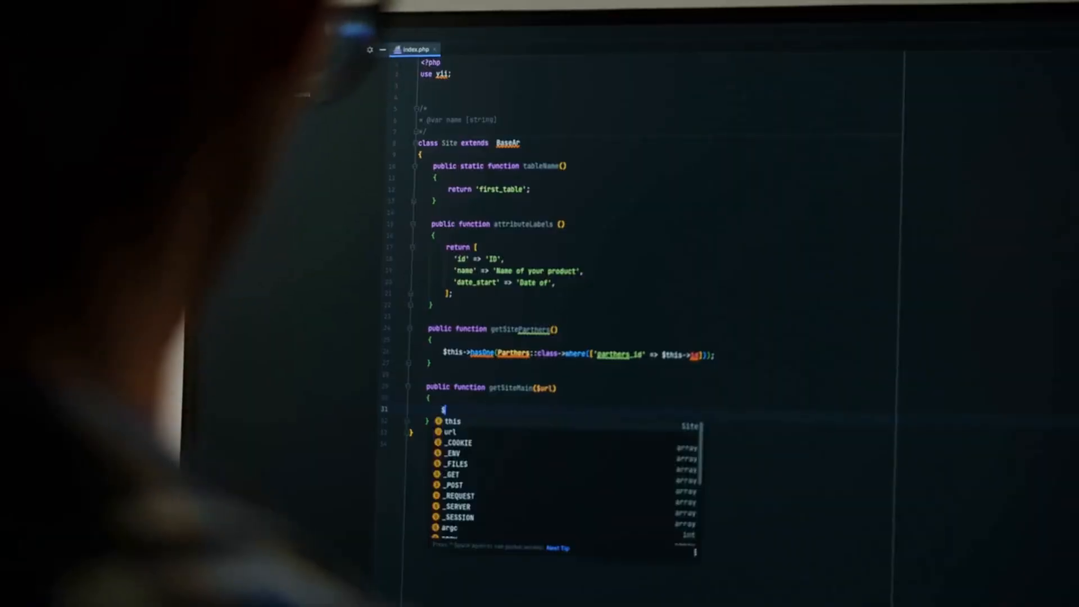
type("$this->")
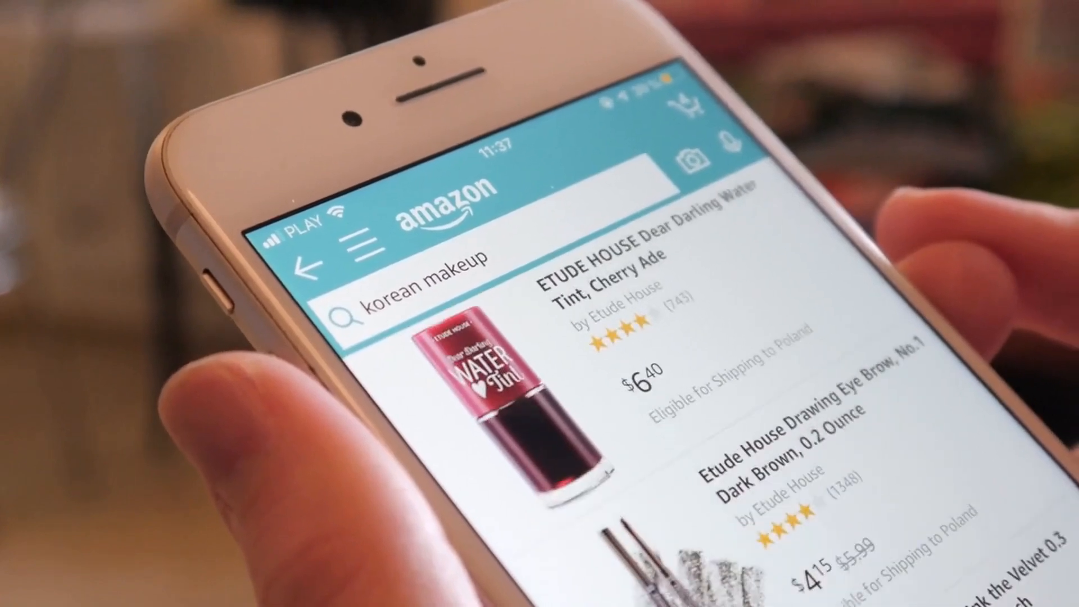
scroll("down", 3)
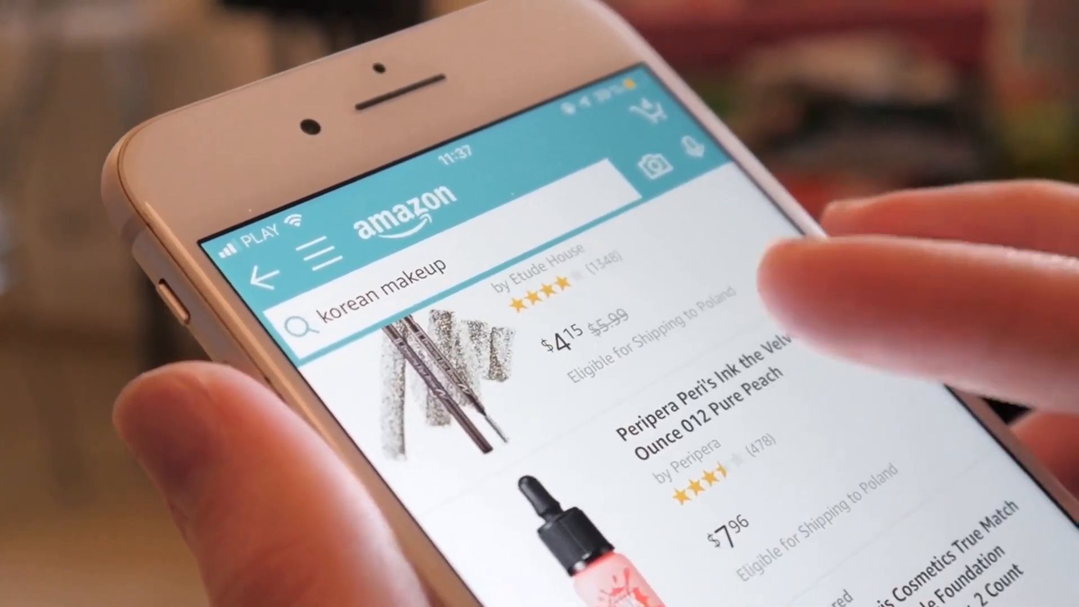